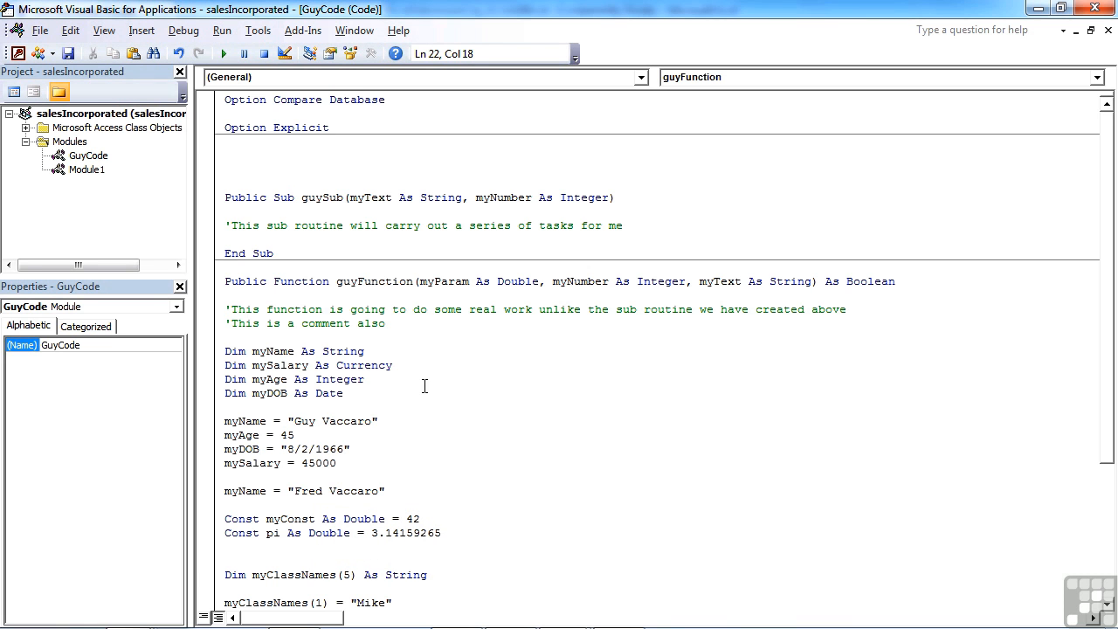
mouse_move(394, 398)
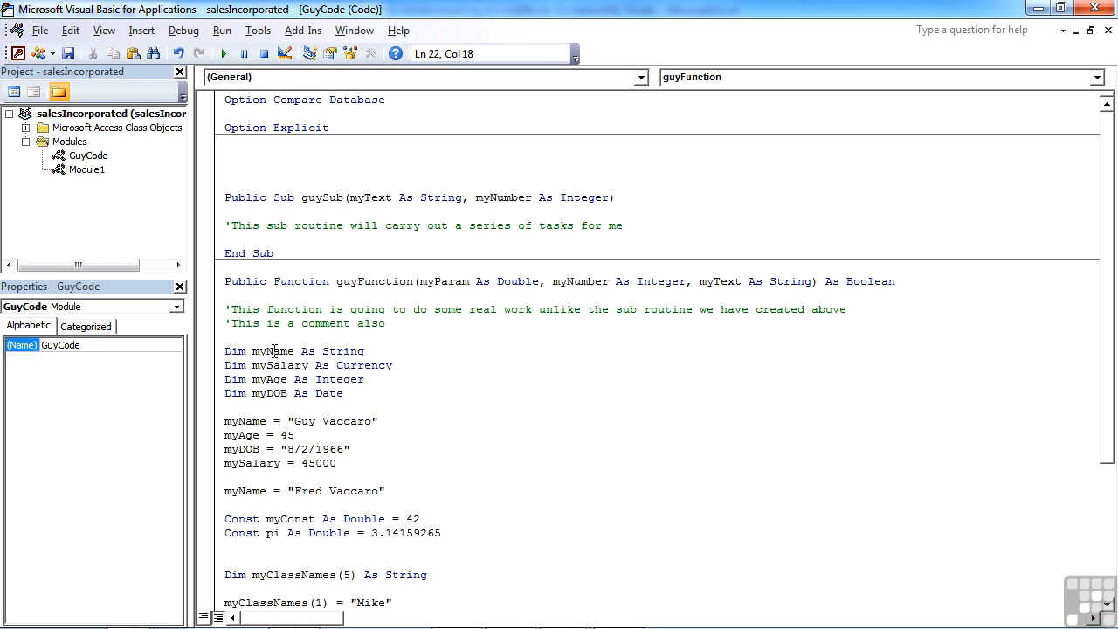
mouse_move(321, 301)
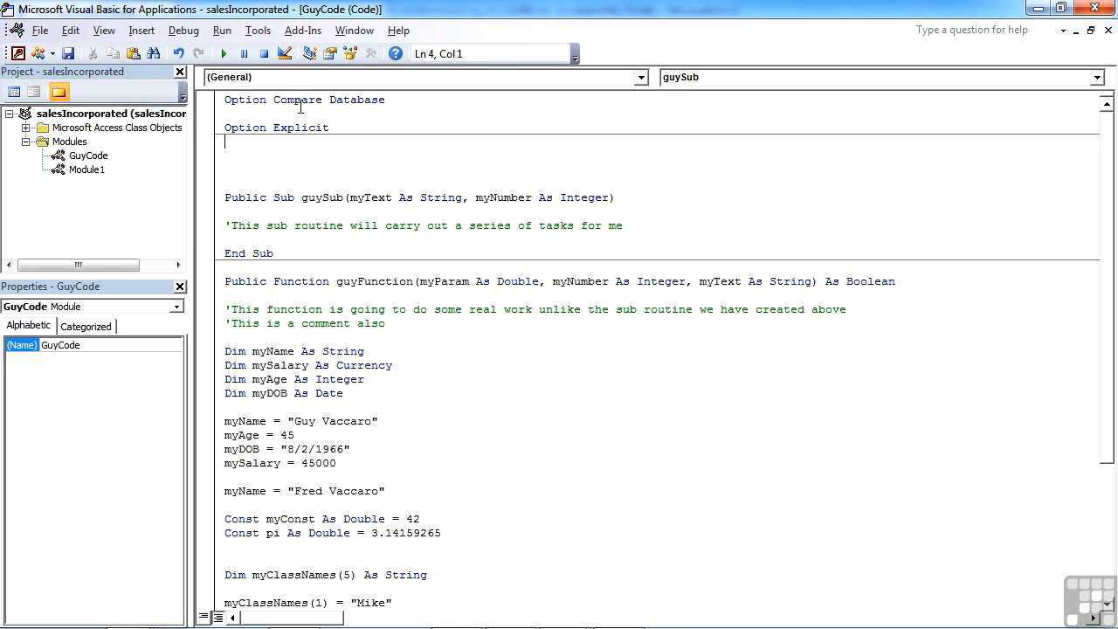
mouse_move(306, 152)
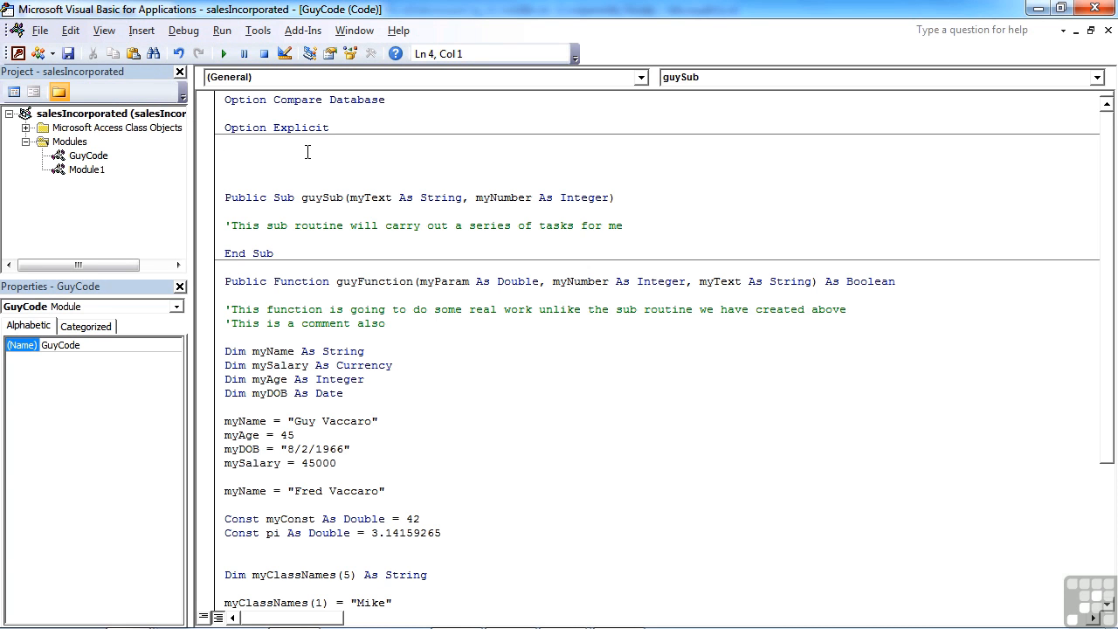
Step: Add 'Dim globalName As String' on a new line under Option Explicit
left_click(225, 141)
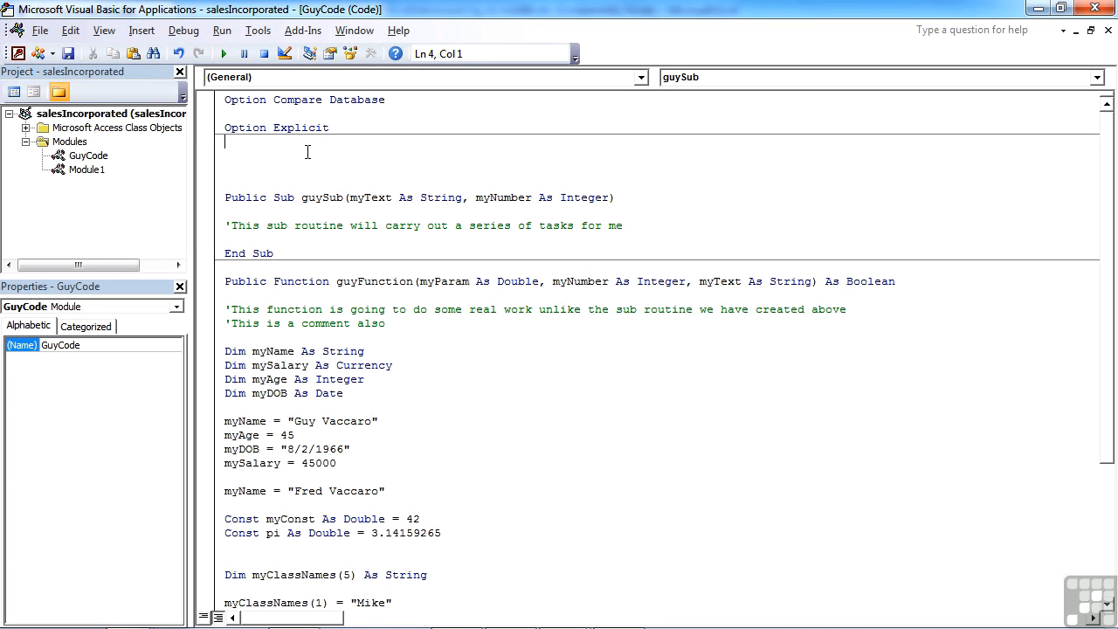
type("di")
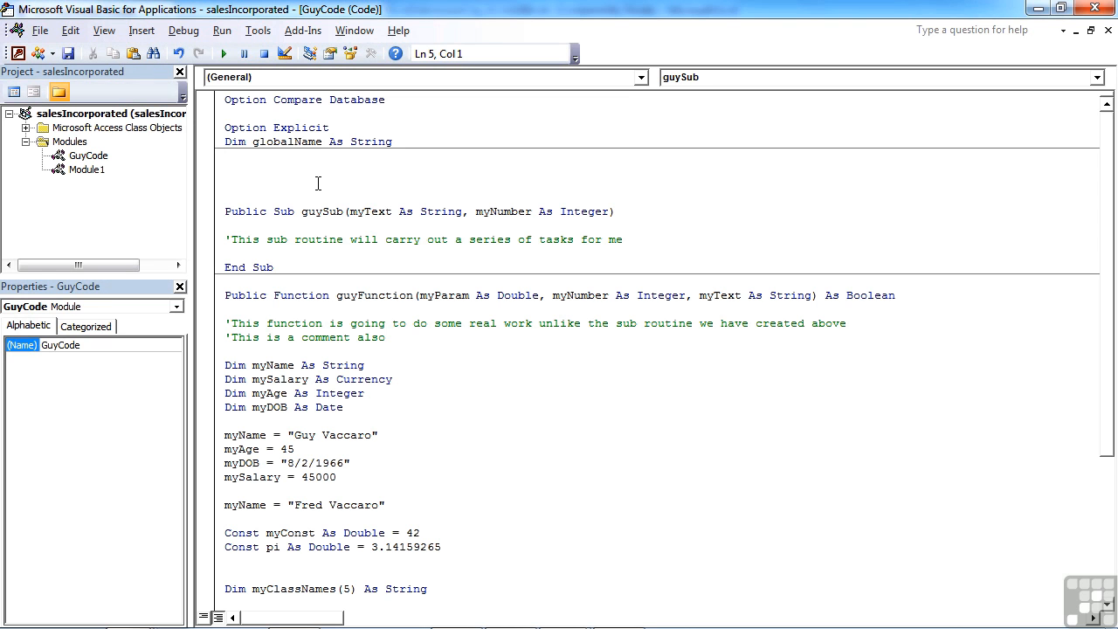
mouse_move(372, 131)
type("Public")
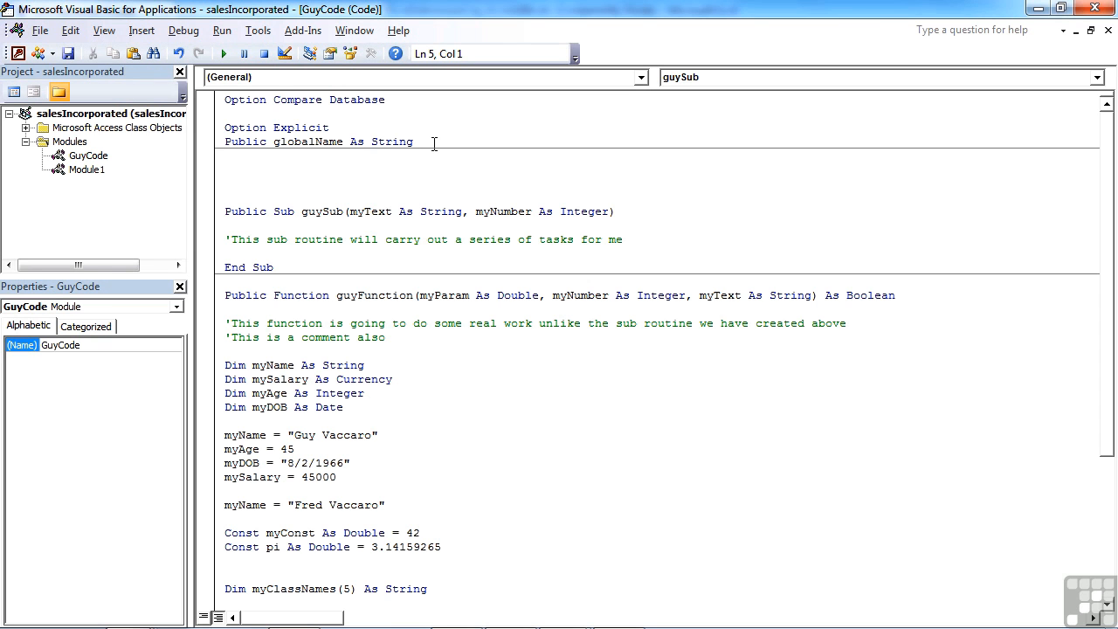
Step: Change the globalName declaration from Public to Private, then back to Dim
double_click(245, 141)
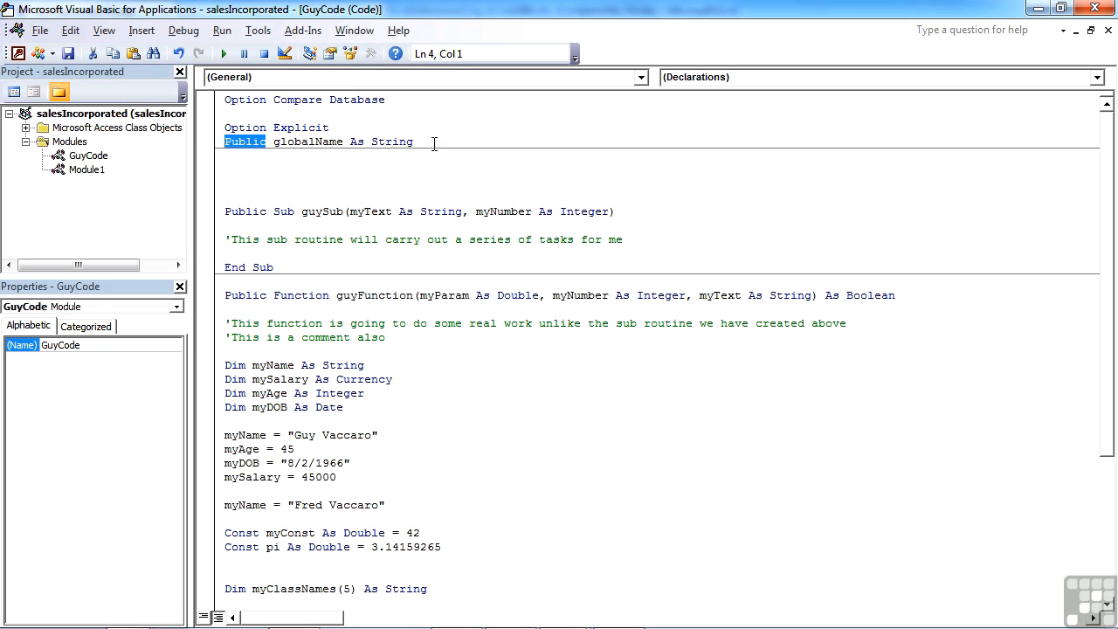
type("Private")
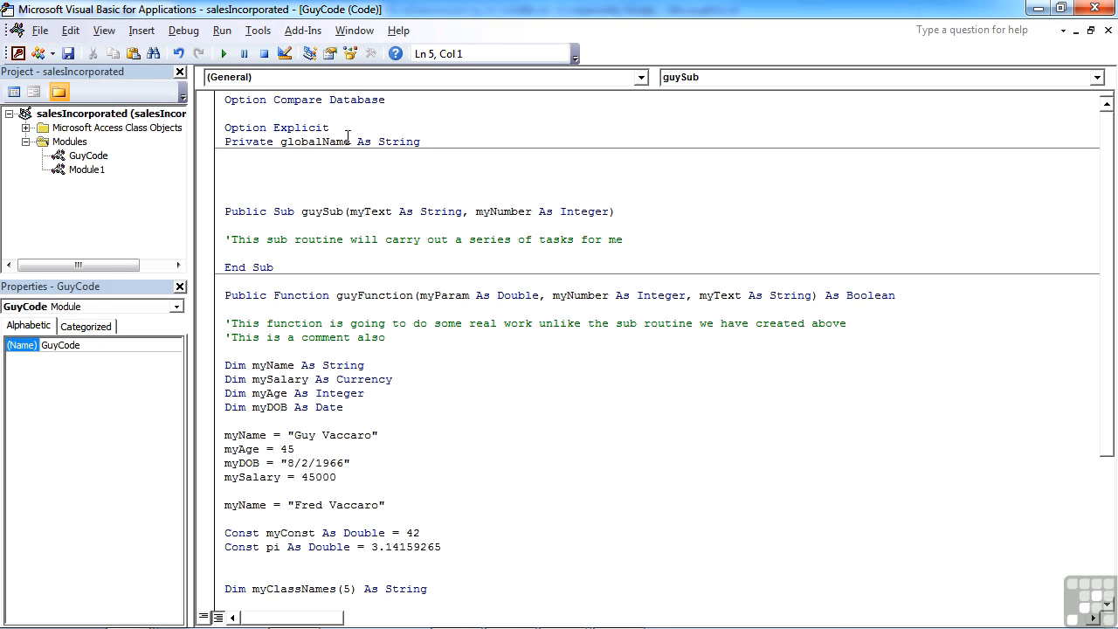
mouse_move(356, 164)
type("D")
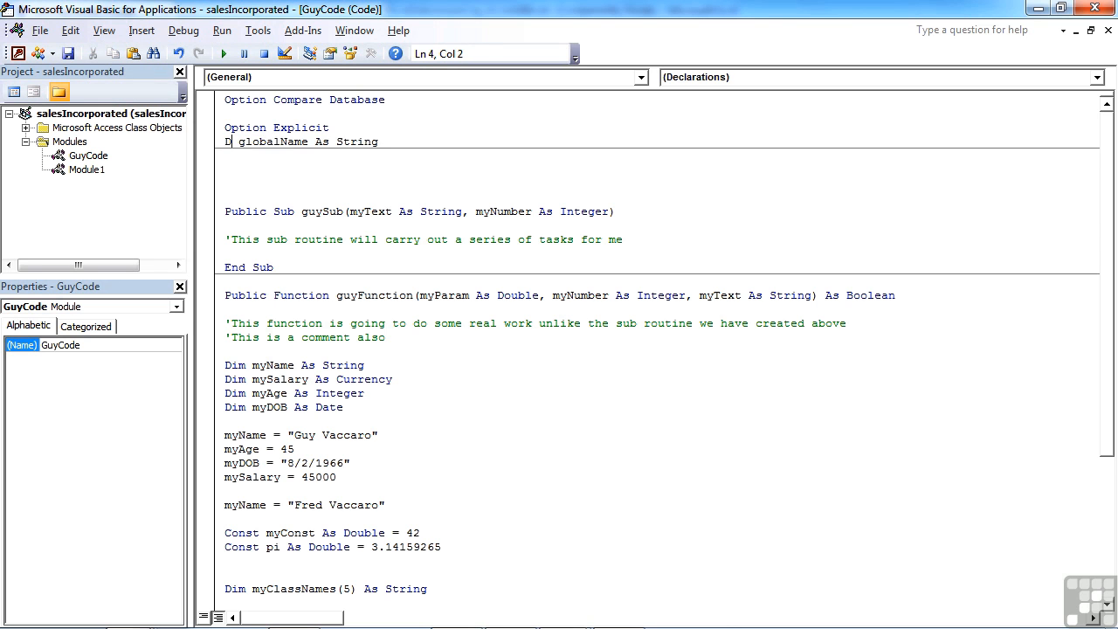
type("im")
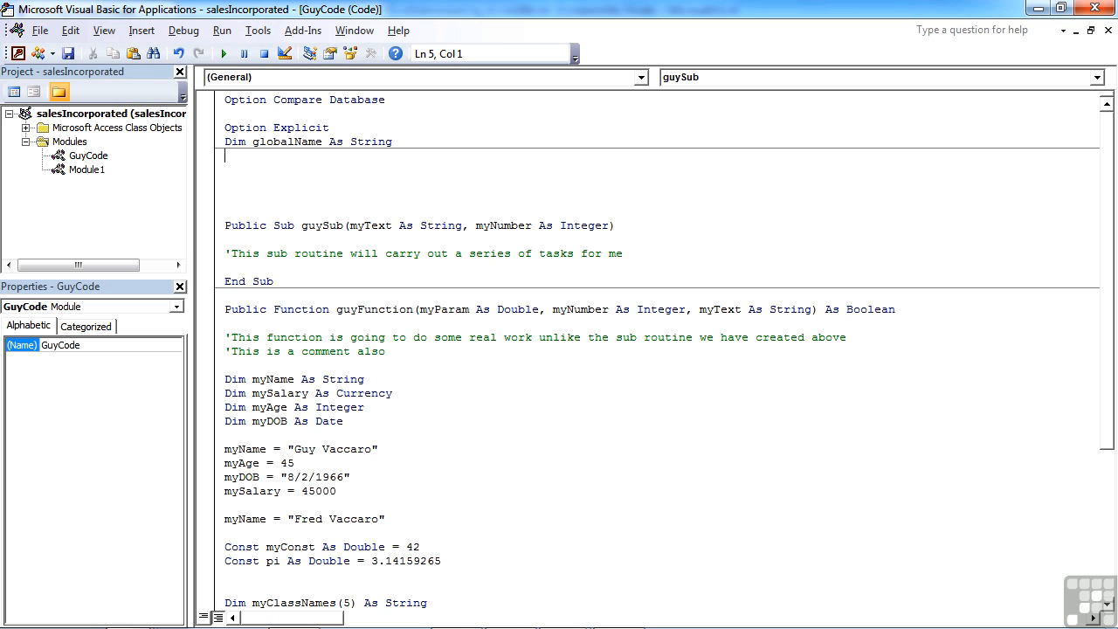
Step: Declare 'Public publicName As String' below the globalName line
type("Public pub")
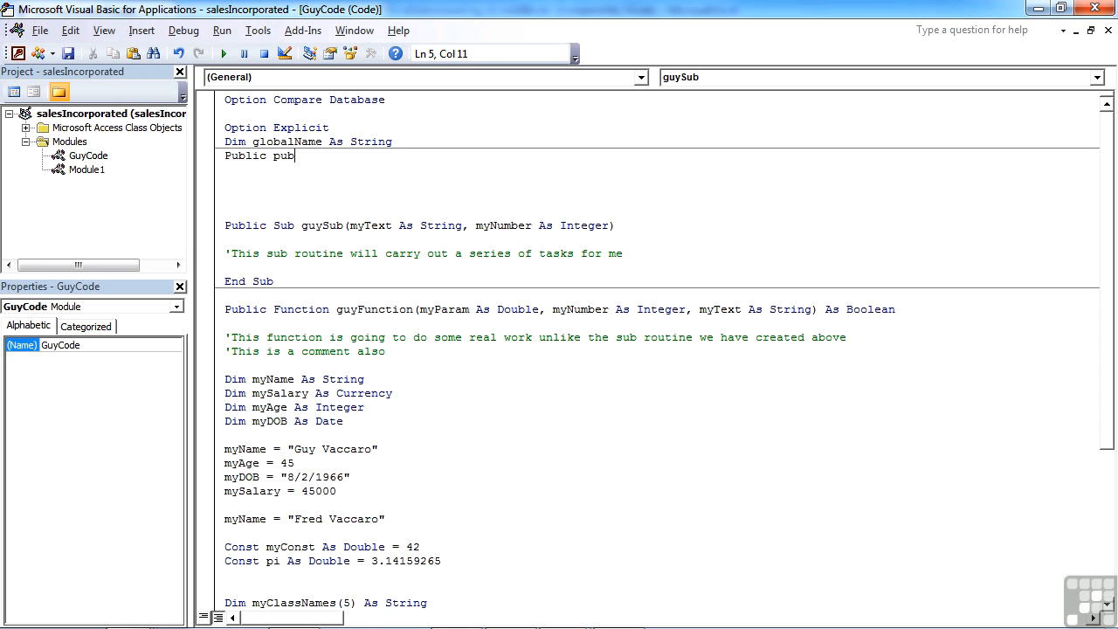
type("licName a")
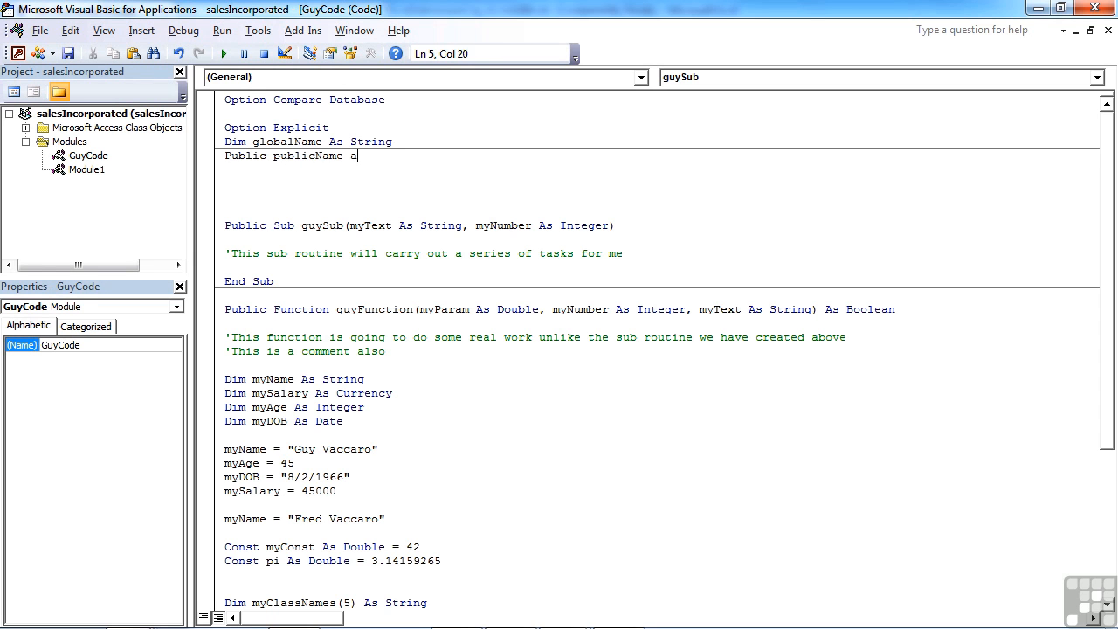
type("s string")
type("priv")
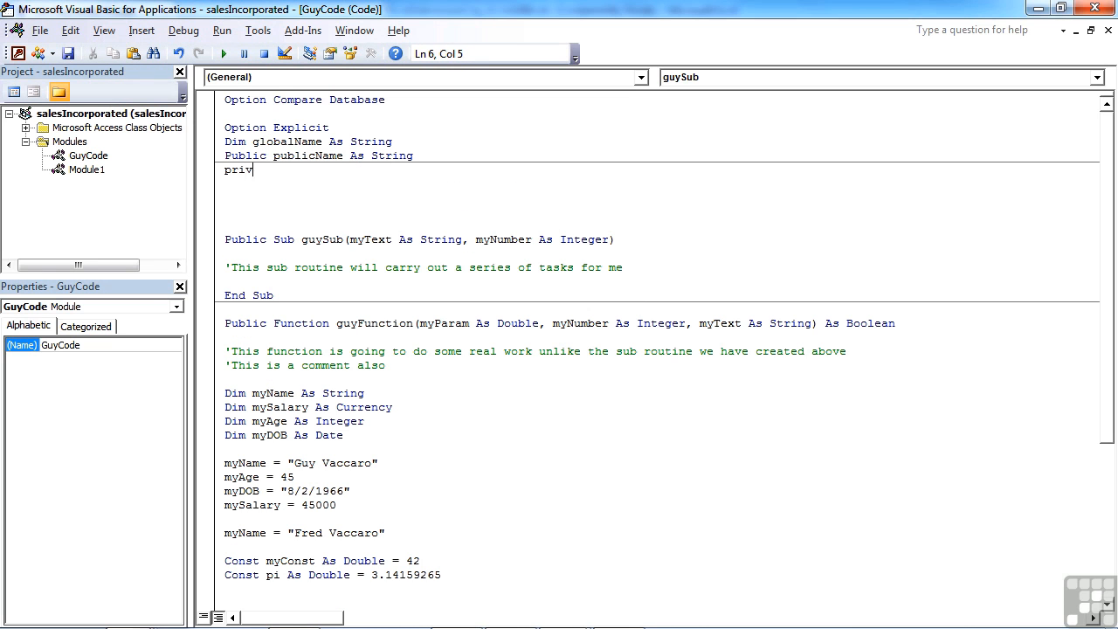
Step: Begin declaring 'Private privateName As String' on the next line
type("ate privateName a")
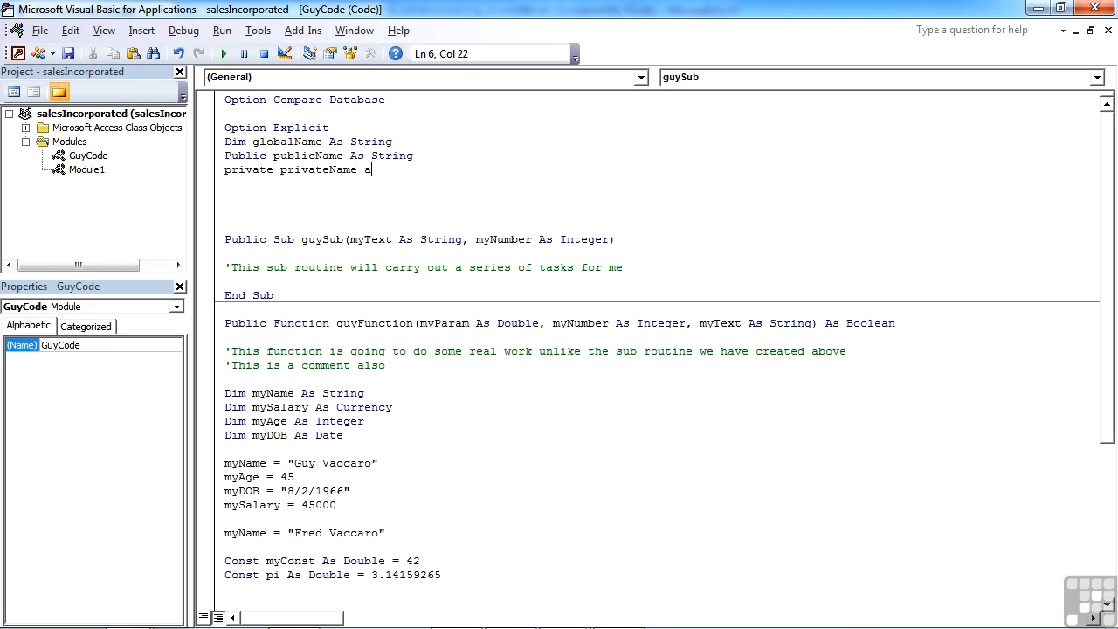
type("s")
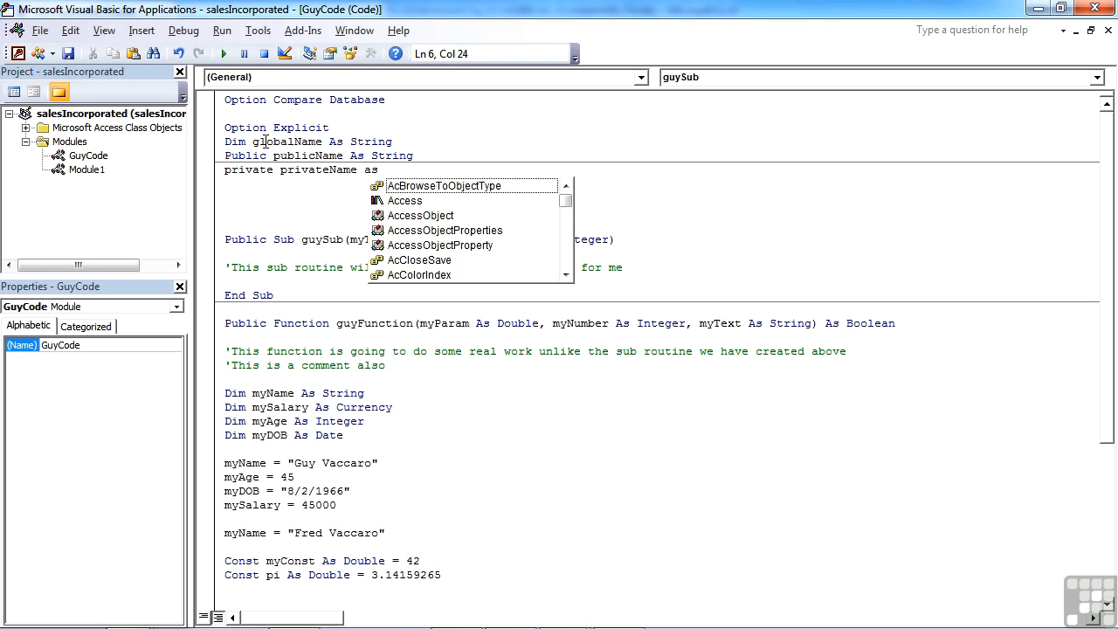
type("st")
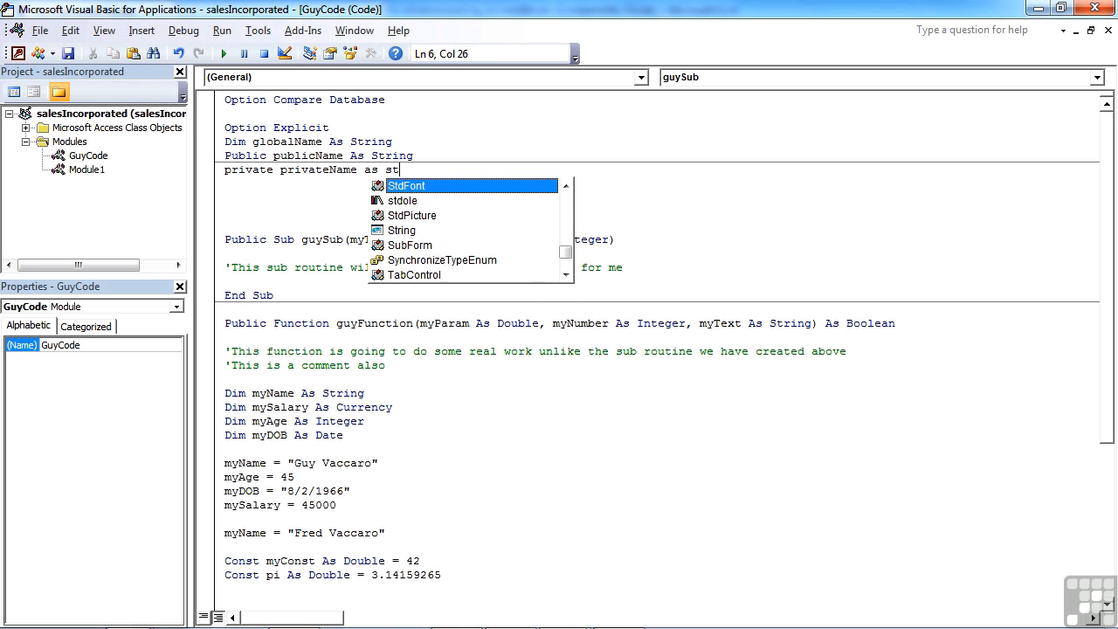